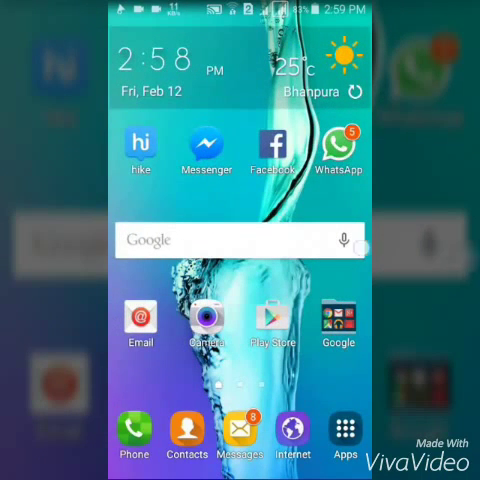
# Step: Scroll the XDA thread past the enhancements list to the instructions and first tweak lines
pyautogui.hscroll(-3)
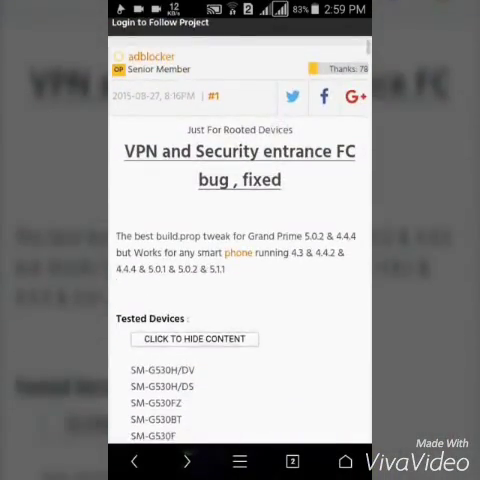
pyautogui.scroll(-3)
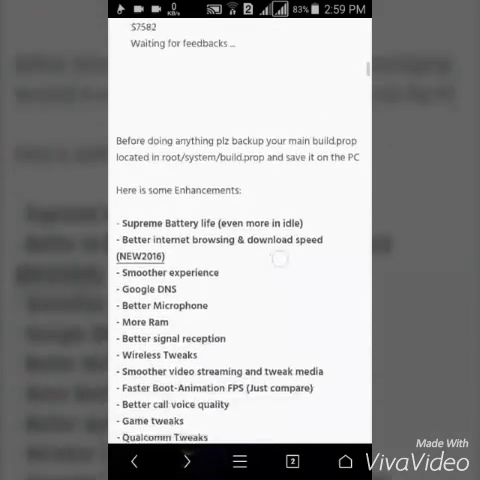
pyautogui.scroll(-3)
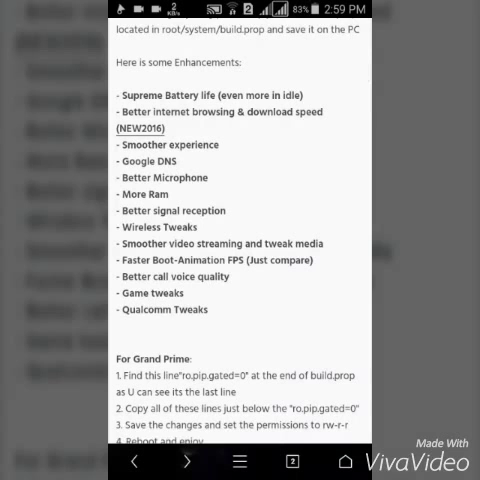
pyautogui.scroll(-3)
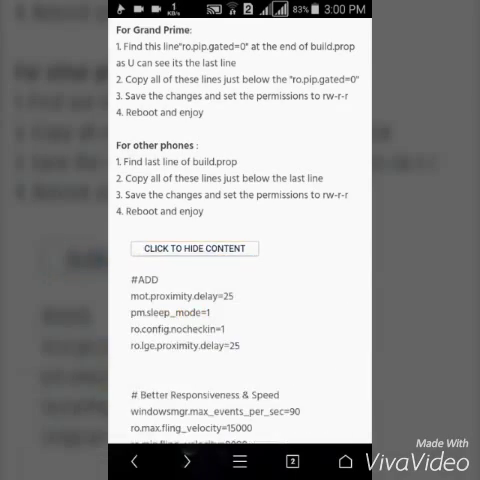
# Step: Select and copy the full block of build.prop tweak lines, then return to the home screen
pyautogui.scroll(-3)
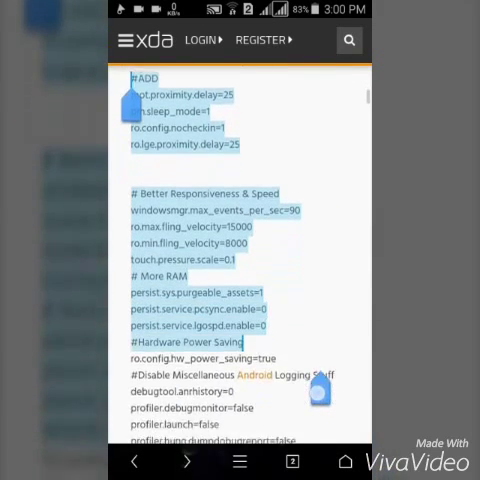
pyautogui.scroll(-3)
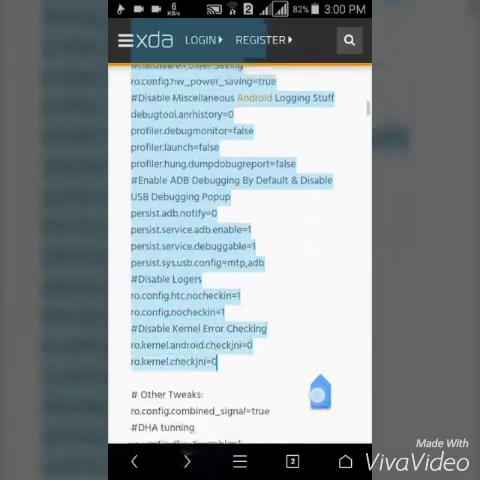
pyautogui.scroll(-3)
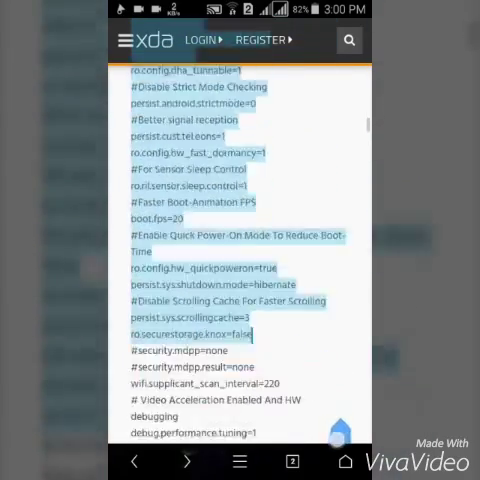
pyautogui.scroll(-3)
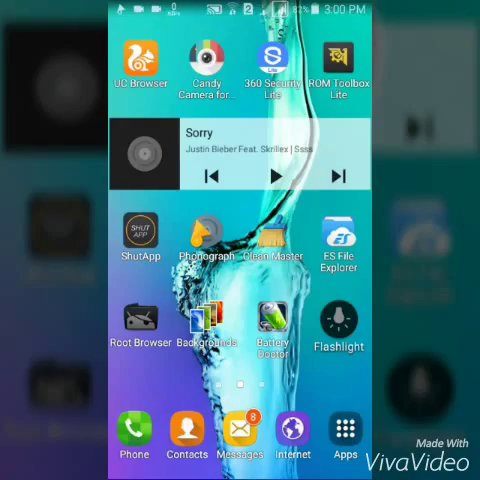
# Step: Launch Root Browser, decline the extra utilities download, and navigate into the system folder
pyautogui.click(140, 320)
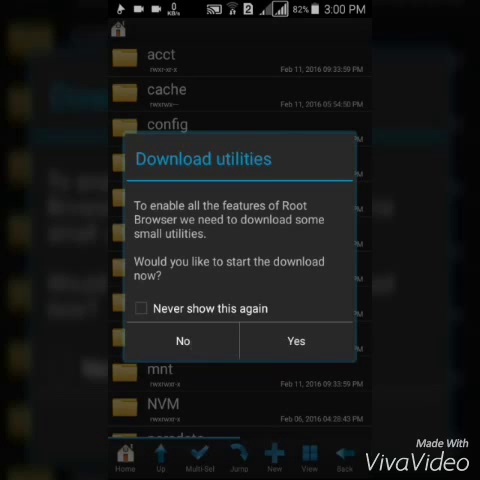
pyautogui.click(180, 340)
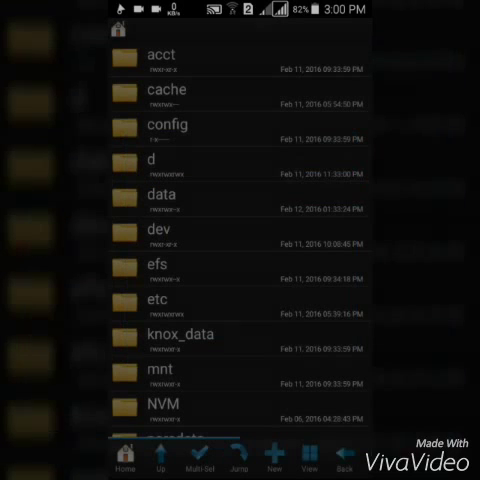
pyautogui.scroll(-3)
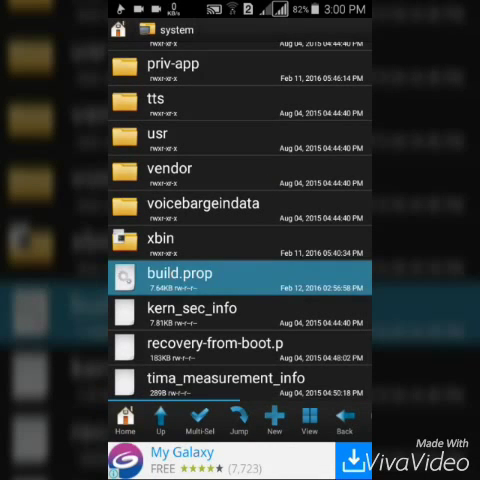
# Step: Open build.prop from /system using RB Text Editor as the Open-with app
pyautogui.click(186, 272)
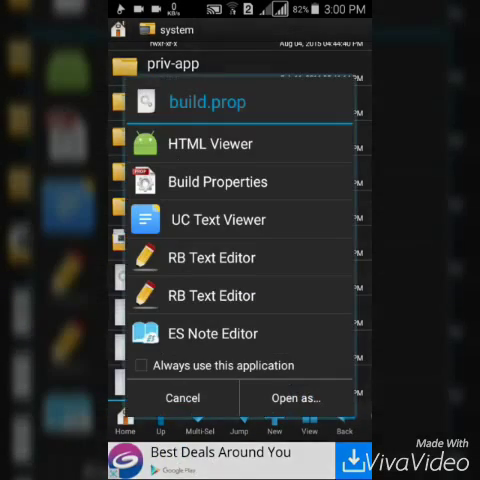
pyautogui.click(182, 398)
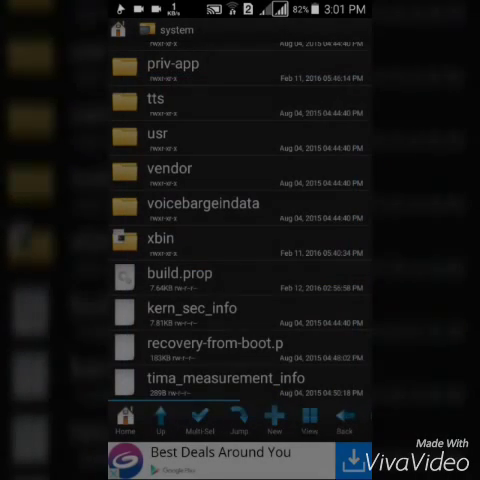
pyautogui.click(178, 272)
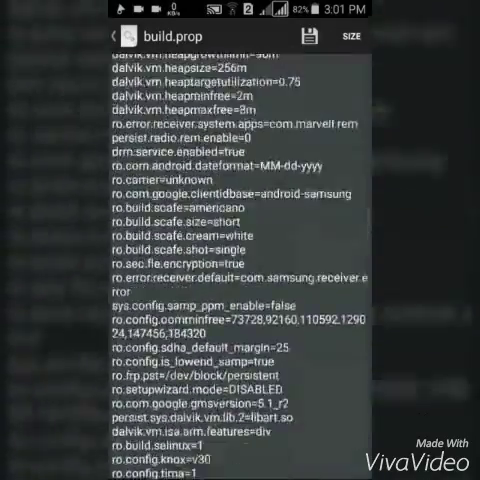
# Step: Paste the copied XDA tweak lines after the last line of build.prop and save the file
pyautogui.scroll(-3)
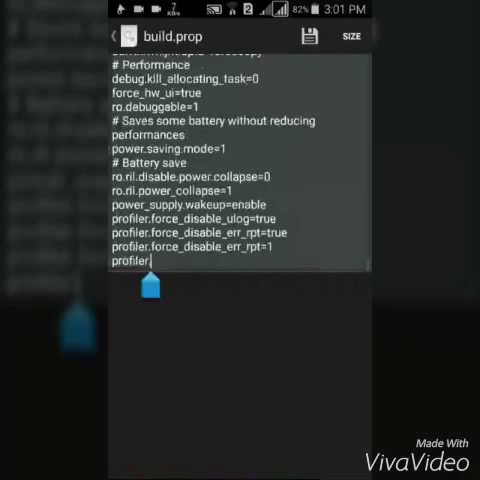
pyautogui.click(152, 256)
pyautogui.write('.')
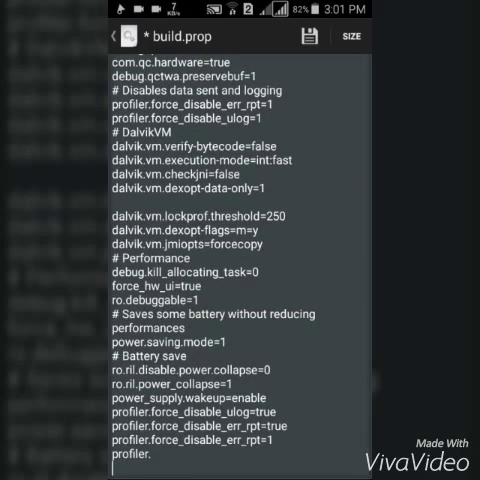
pyautogui.scroll(-3)
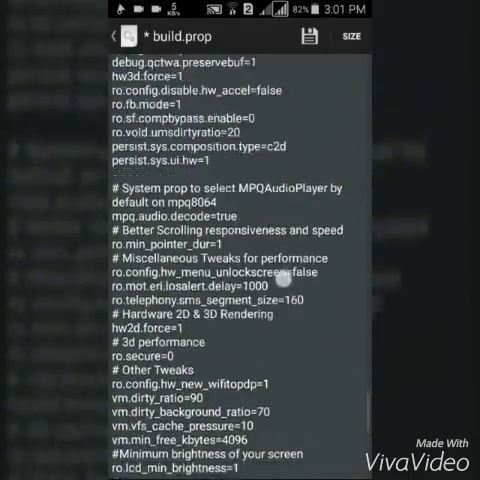
pyautogui.scroll(-3)
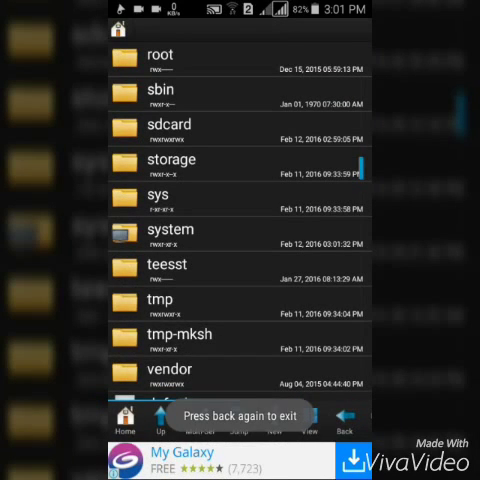
# Step: Exit the editor and Root Browser back to the home screen
pyautogui.press('back')
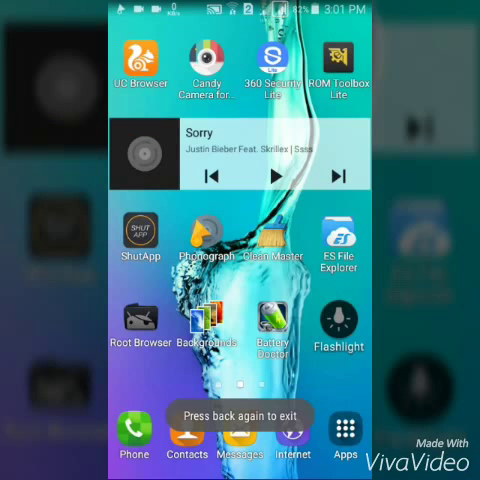
pyautogui.hscroll(-3)
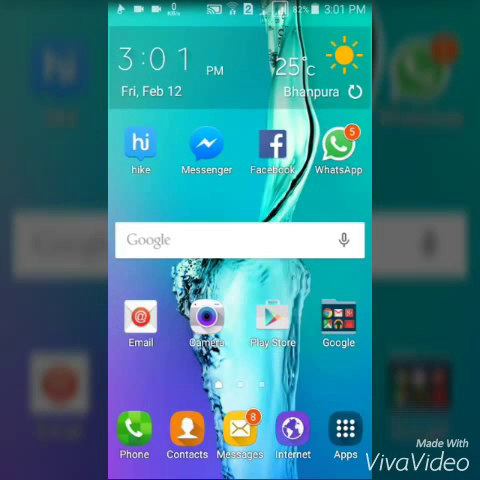